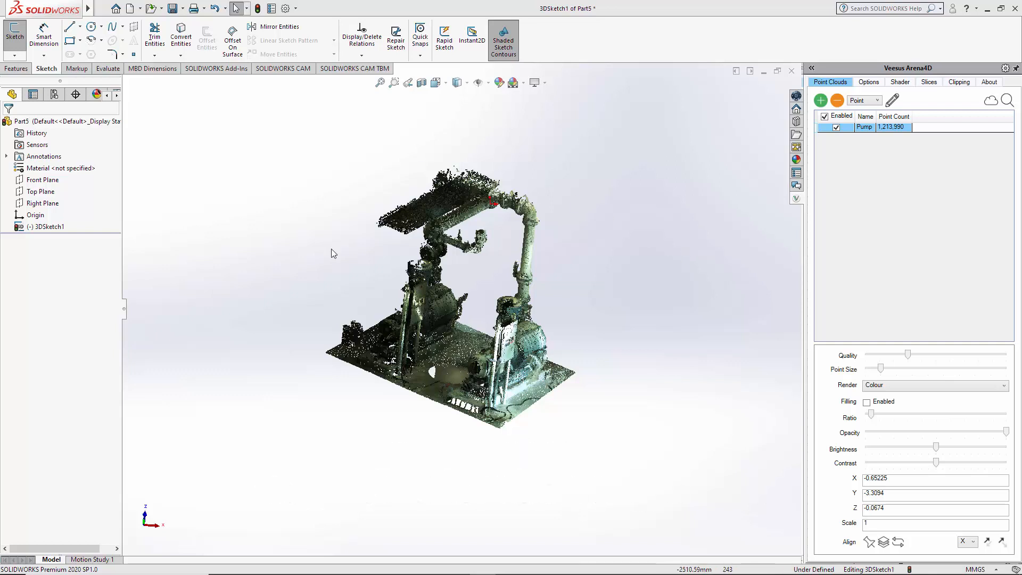
pyautogui.moveTo(662, 334)
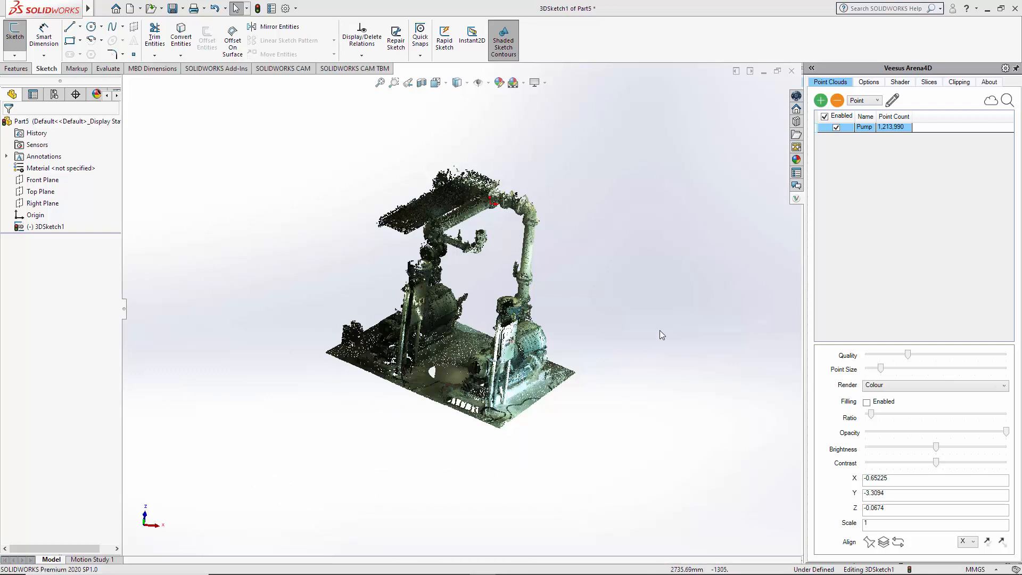
# Step: Place a sketch point on the pump base's front bottom corner (about 243, -5818, -1841 mm)
pyautogui.click(878, 99)
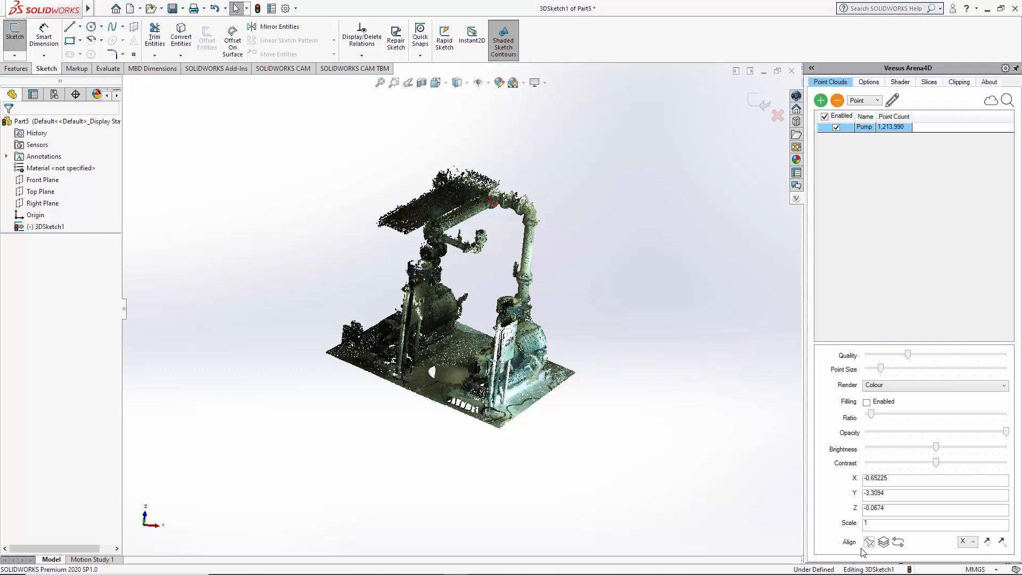
pyautogui.moveTo(870, 541)
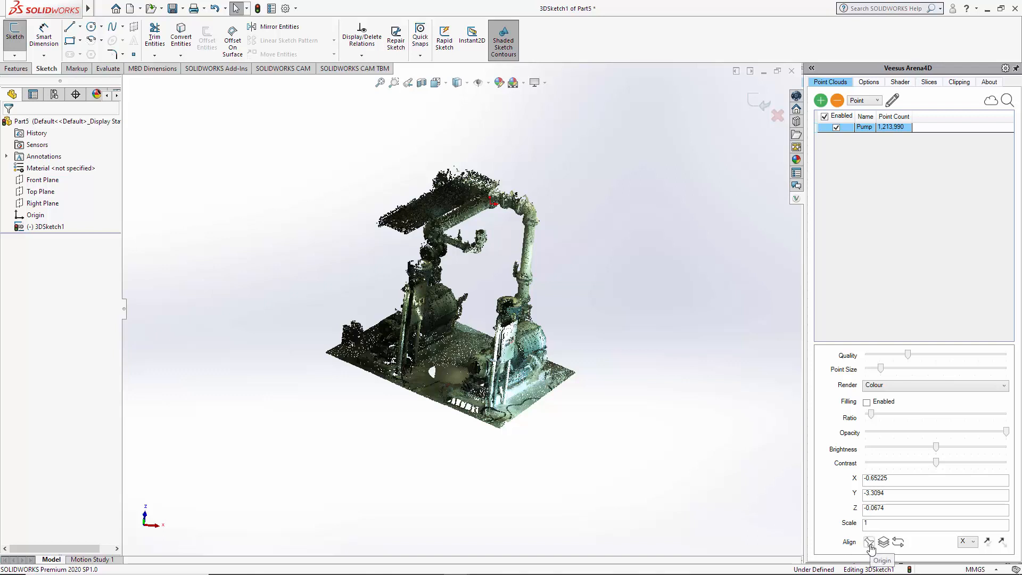
pyautogui.moveTo(846, 514)
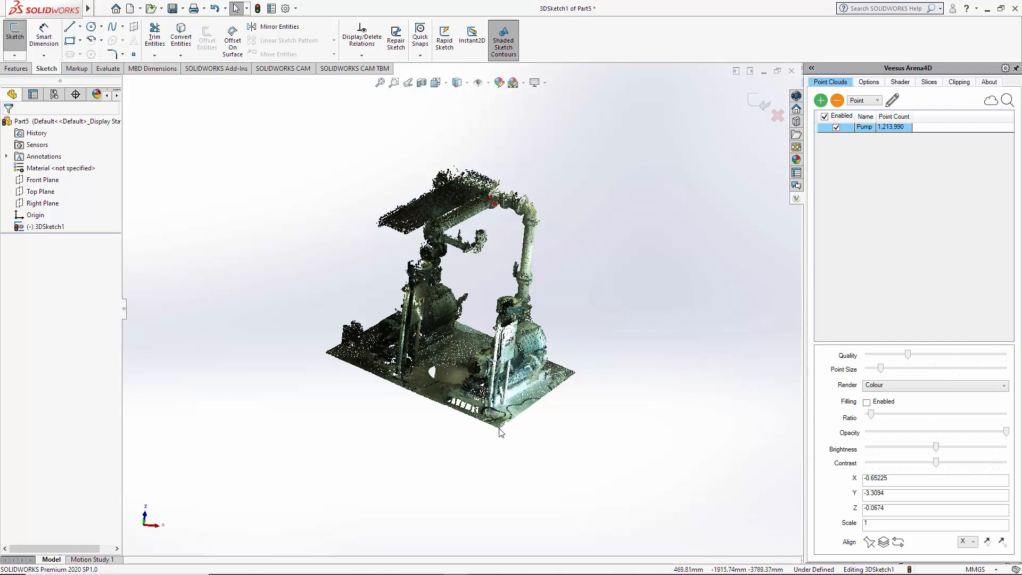
pyautogui.moveTo(493, 429)
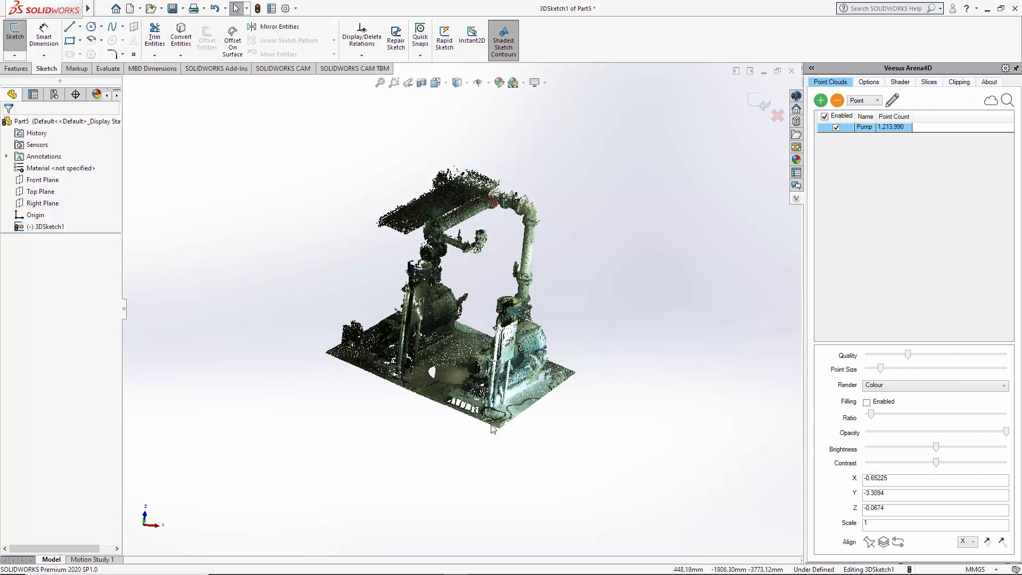
pyautogui.moveTo(763, 530)
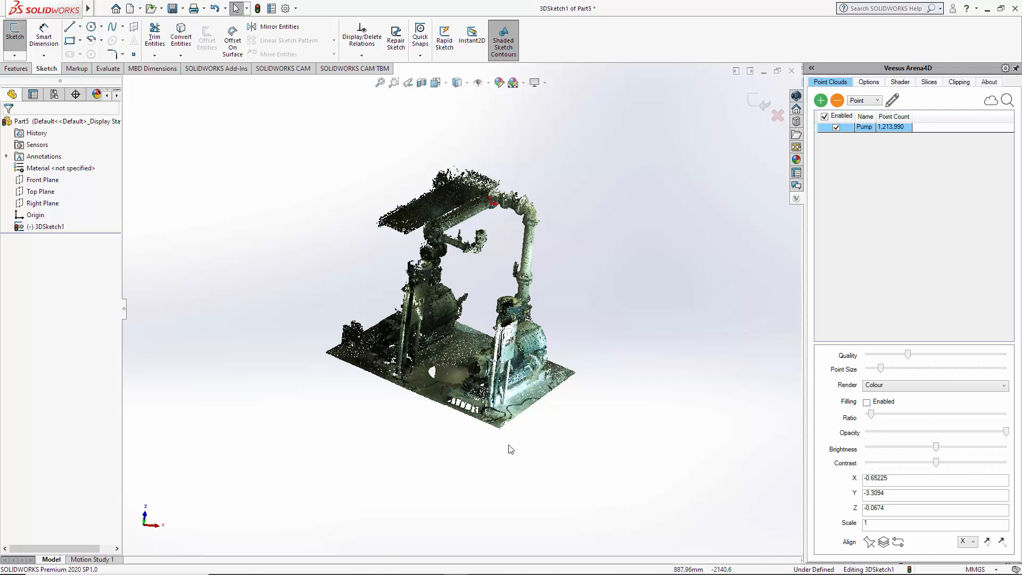
pyautogui.moveTo(501, 429)
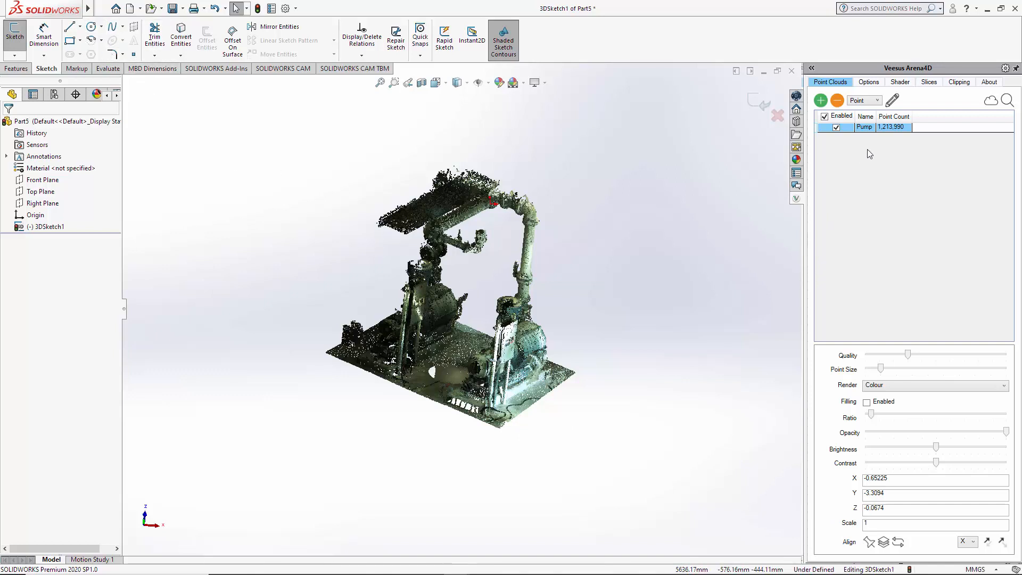
pyautogui.moveTo(893, 100)
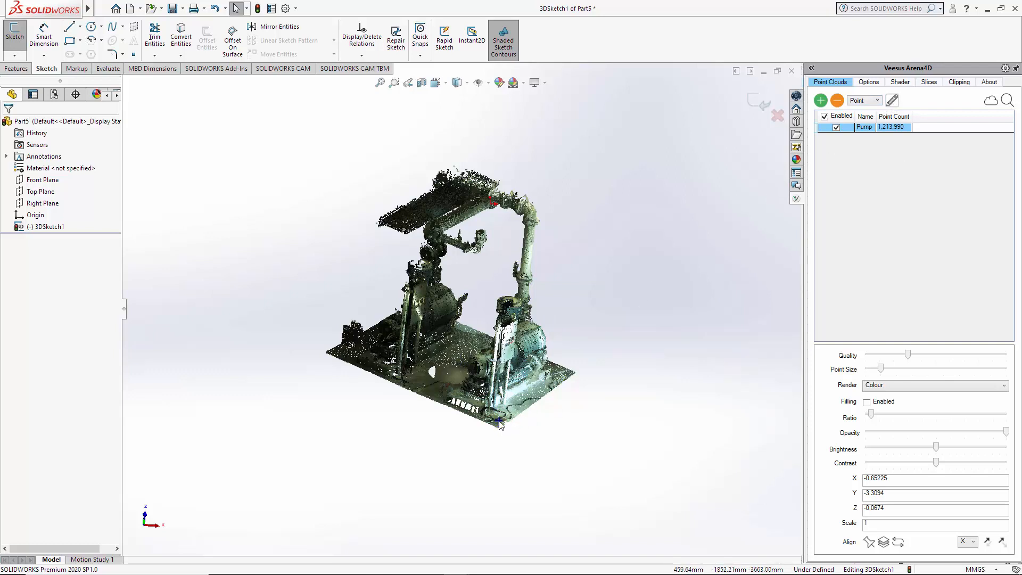
pyautogui.click(500, 426)
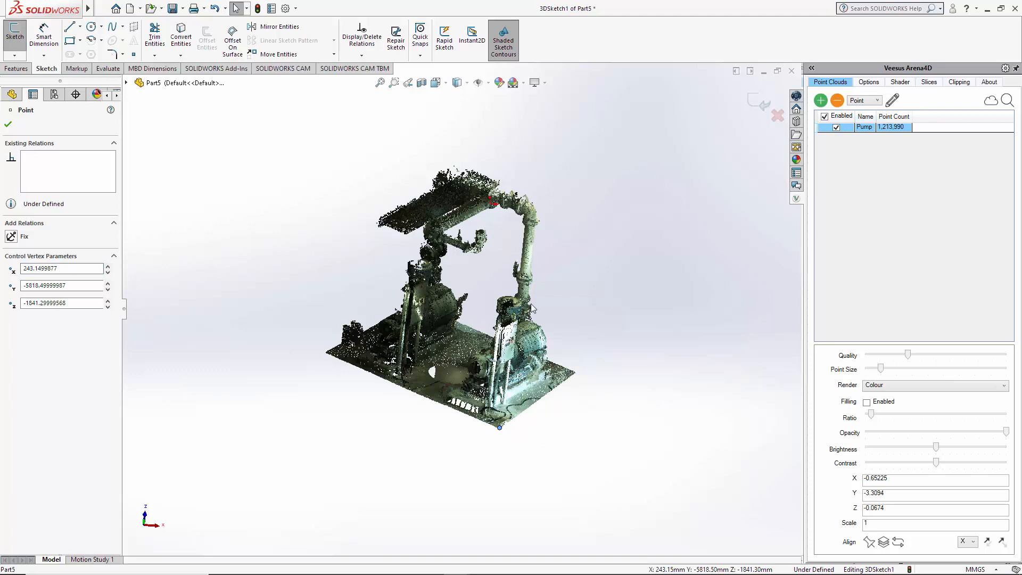
pyautogui.moveTo(533, 484)
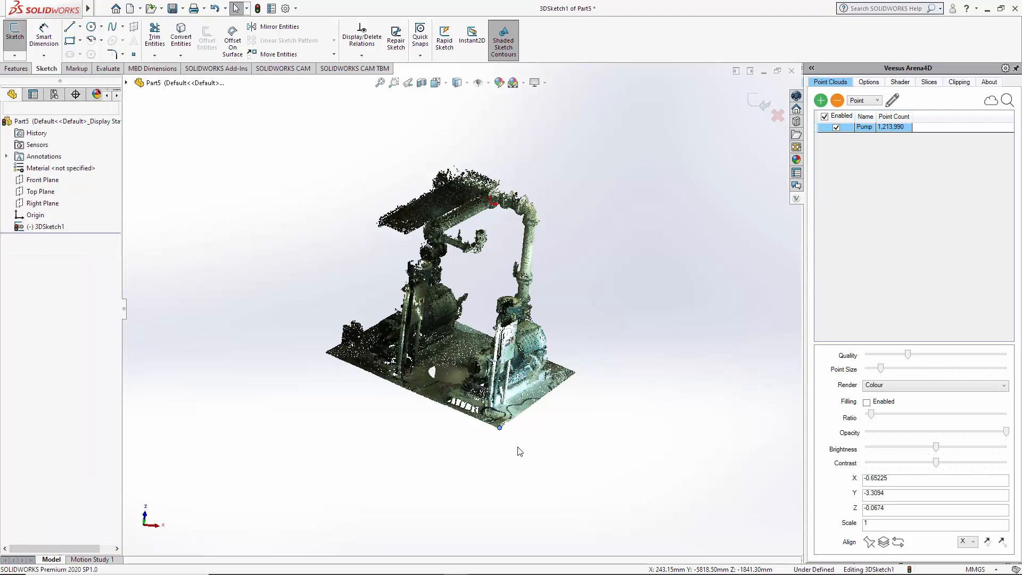
pyautogui.moveTo(462, 462)
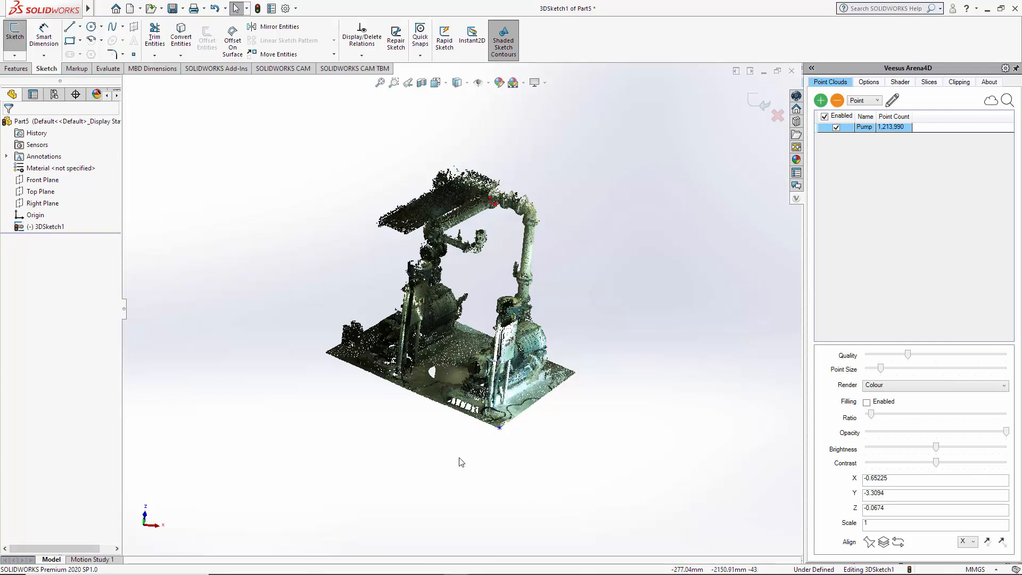
pyautogui.click(499, 427)
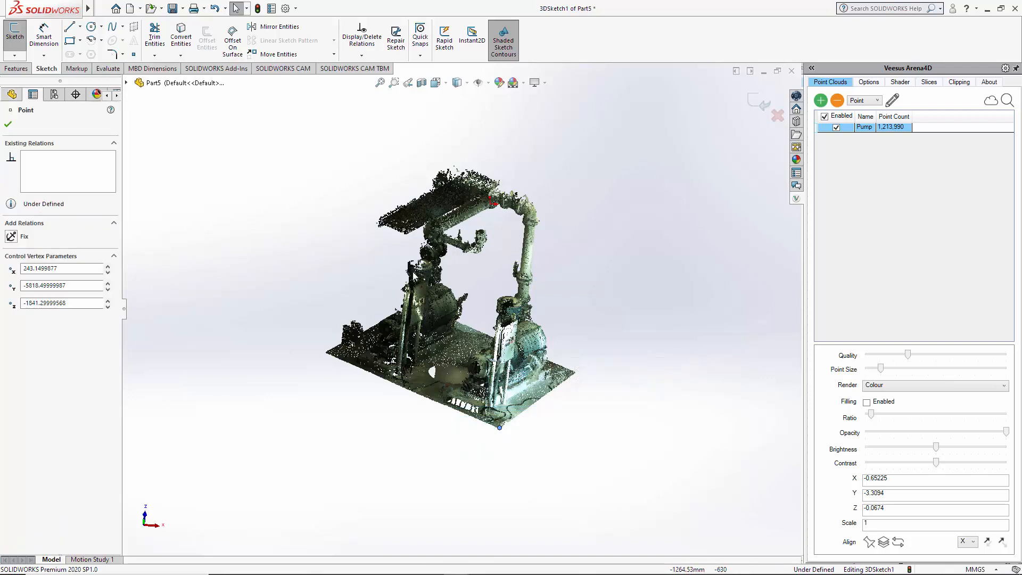
pyautogui.moveTo(520, 345)
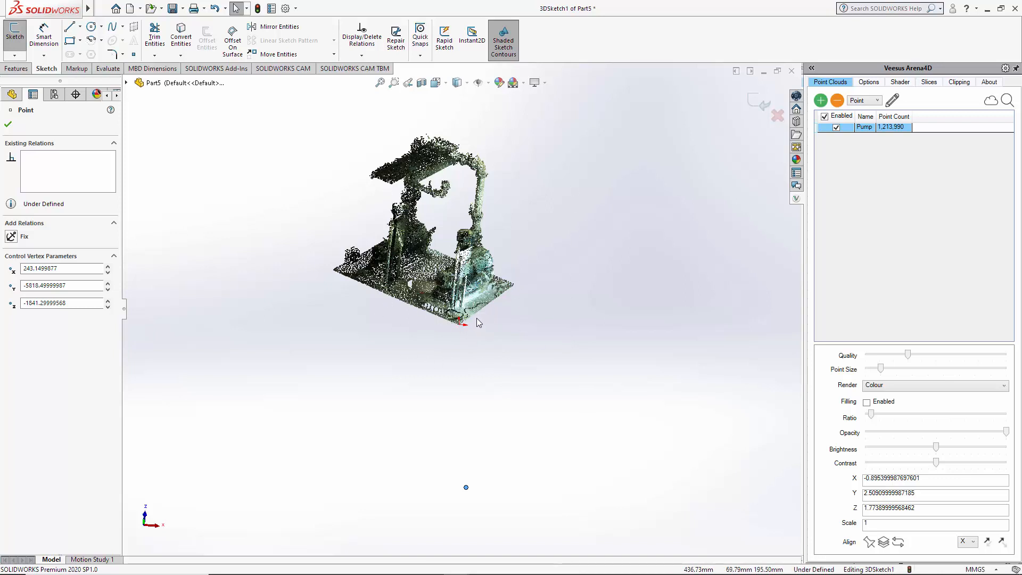
pyautogui.moveTo(620, 363)
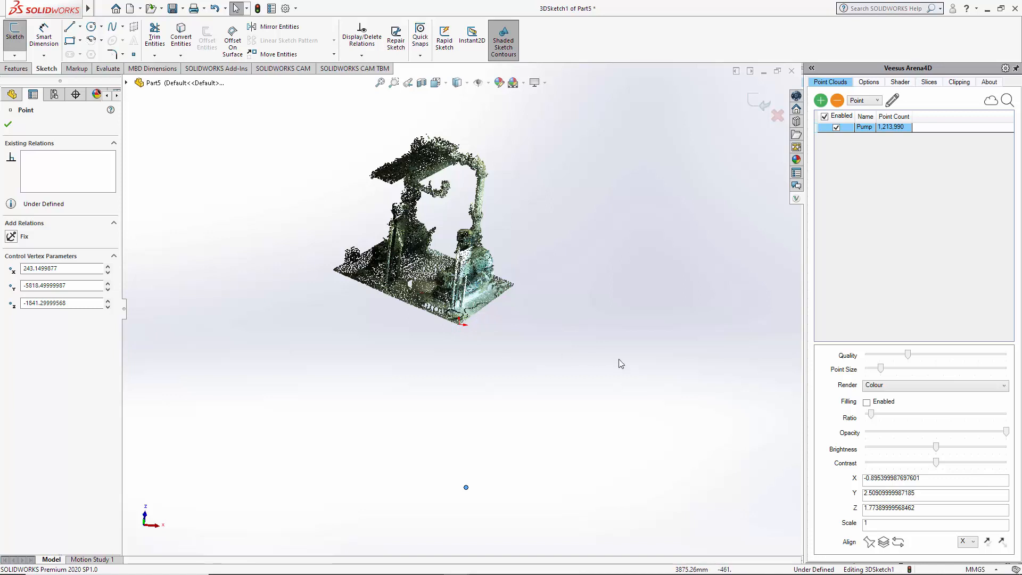
pyautogui.moveTo(639, 369)
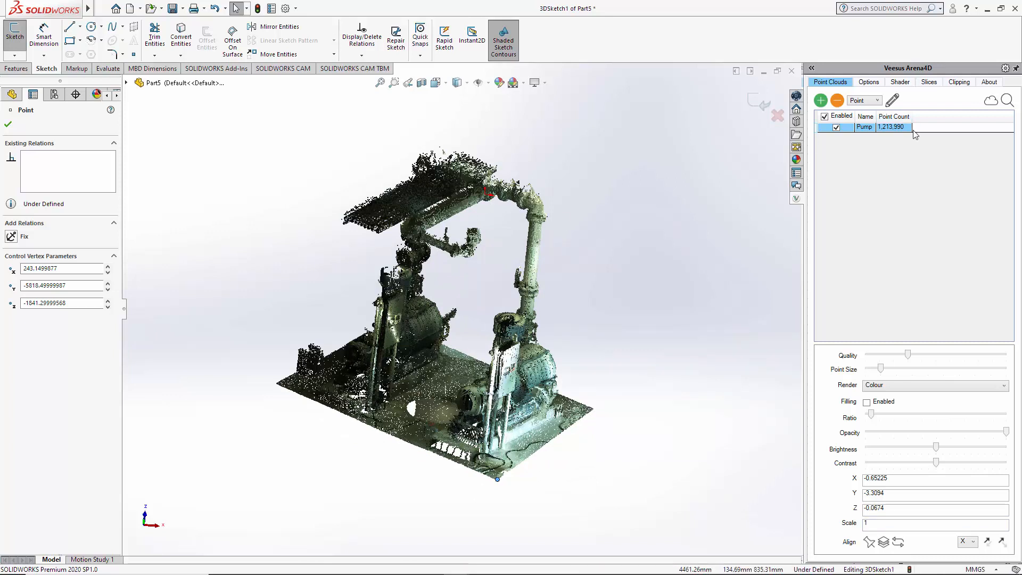
pyautogui.moveTo(607, 351)
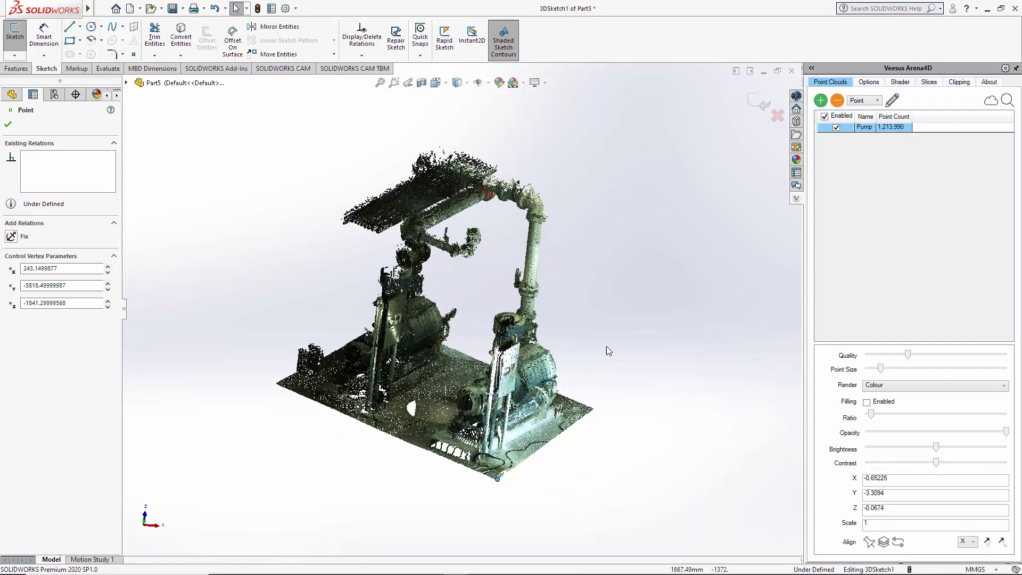